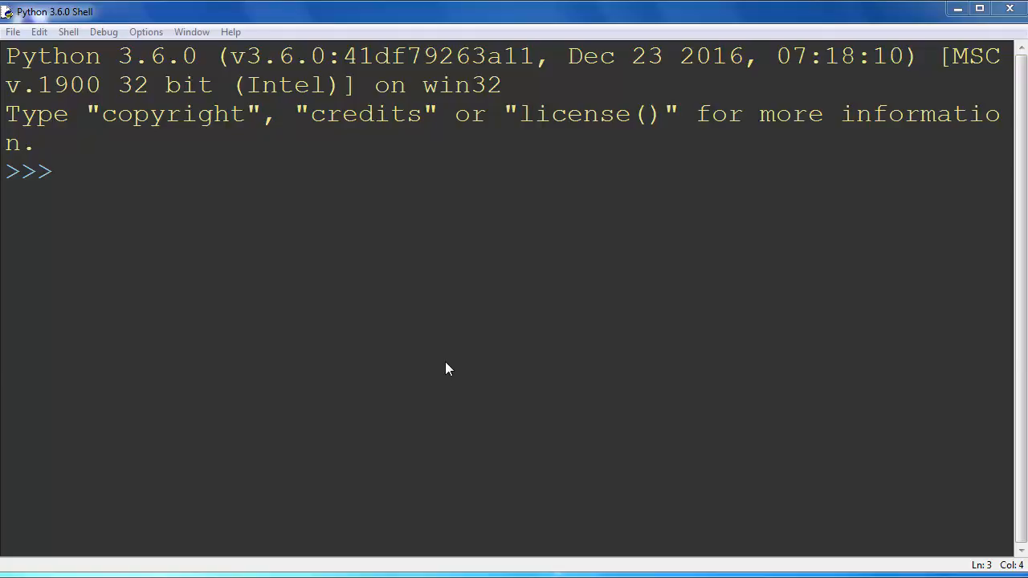
Step: Enter the float literal 1.5 at the first >>> prompt
text(1.)
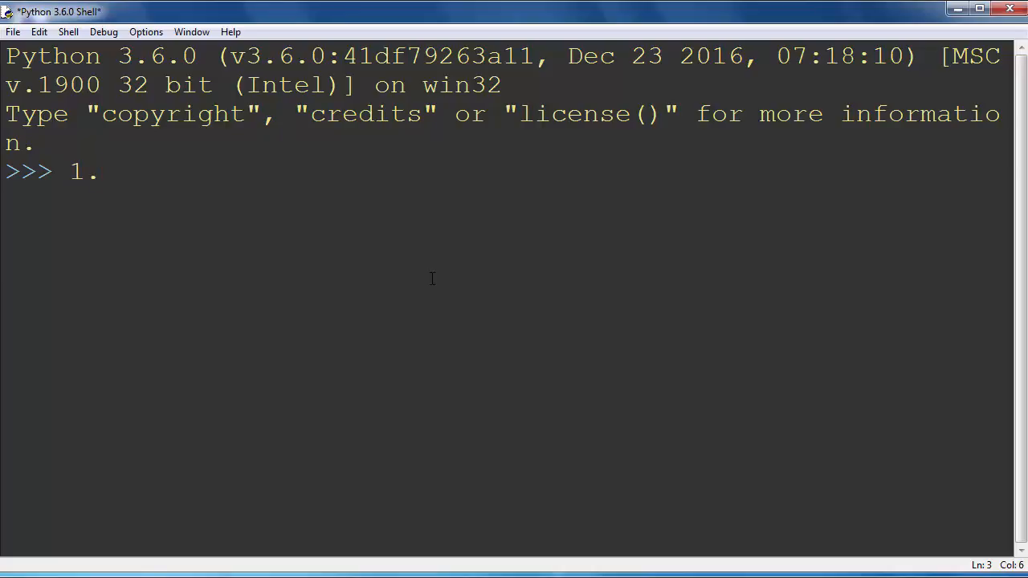
text(5)
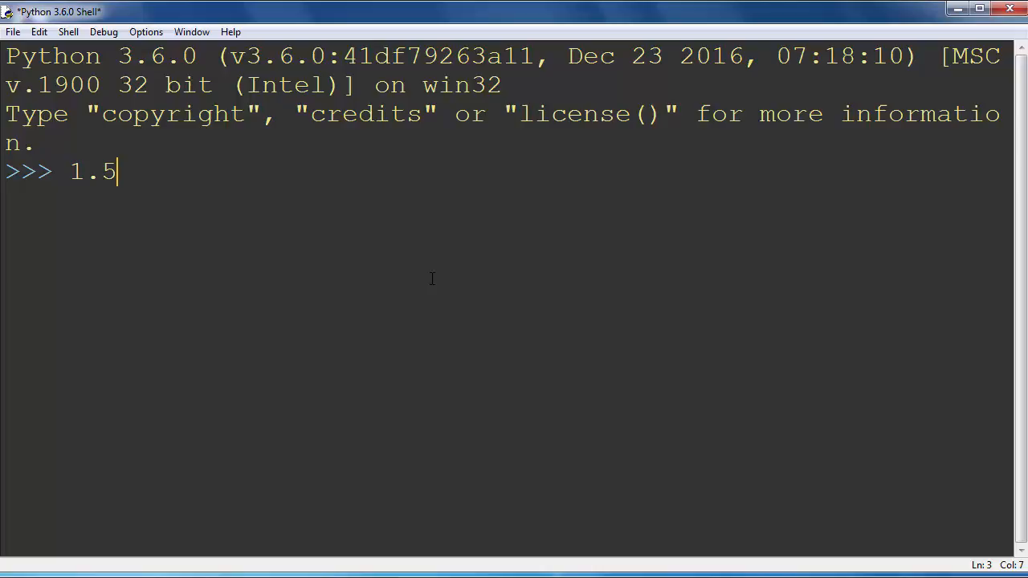
double_click(91, 171)
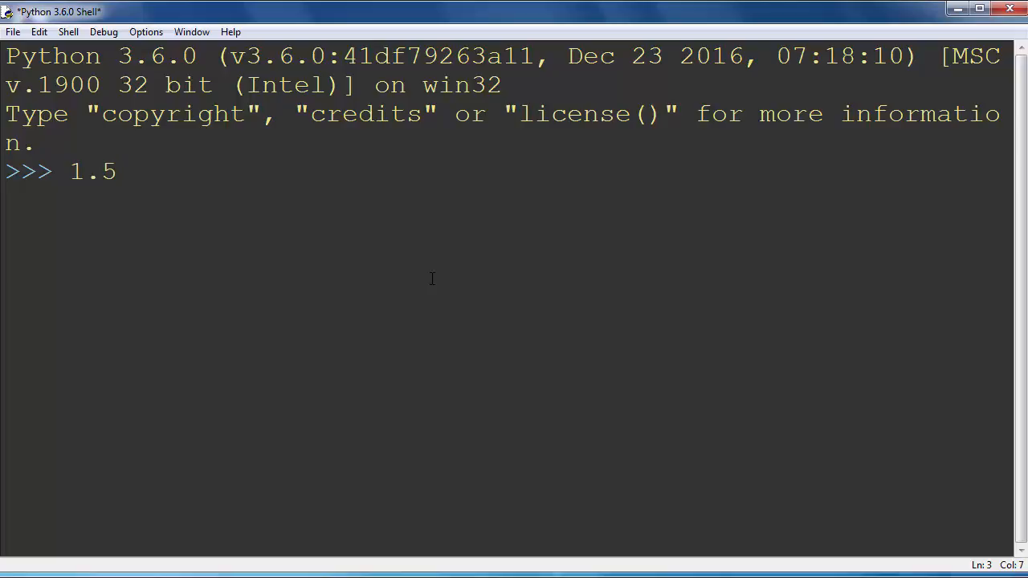
Step: Wrap 1.5 as round(1.5), run it, and highlight the returned 2
text(r)
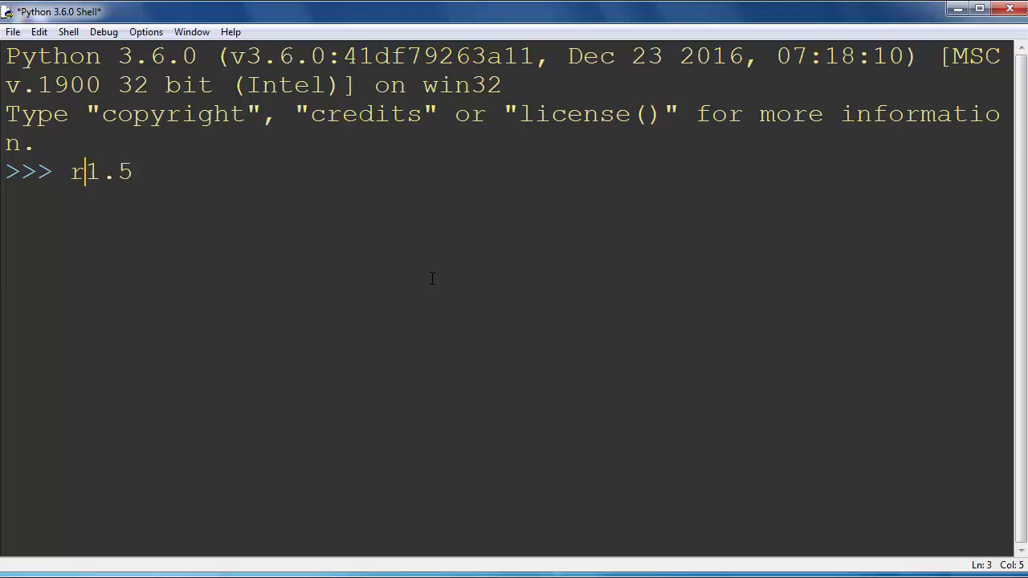
text(ound()
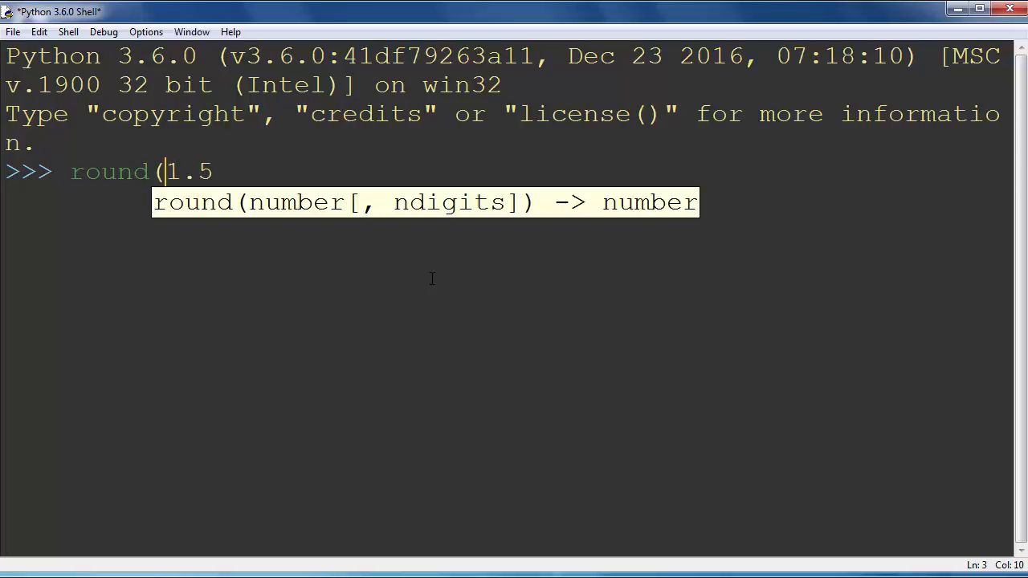
text())
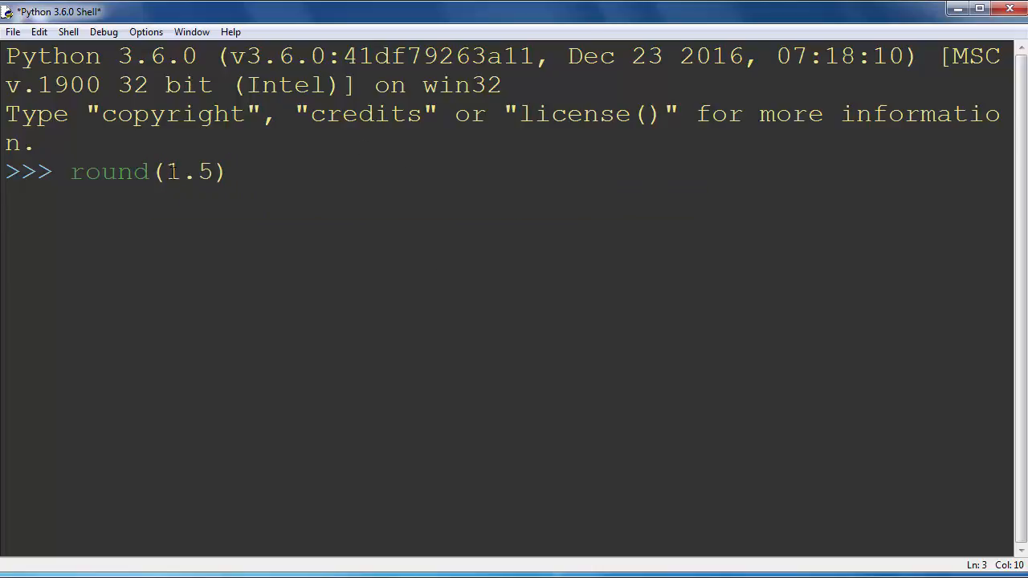
double_click(186, 171)
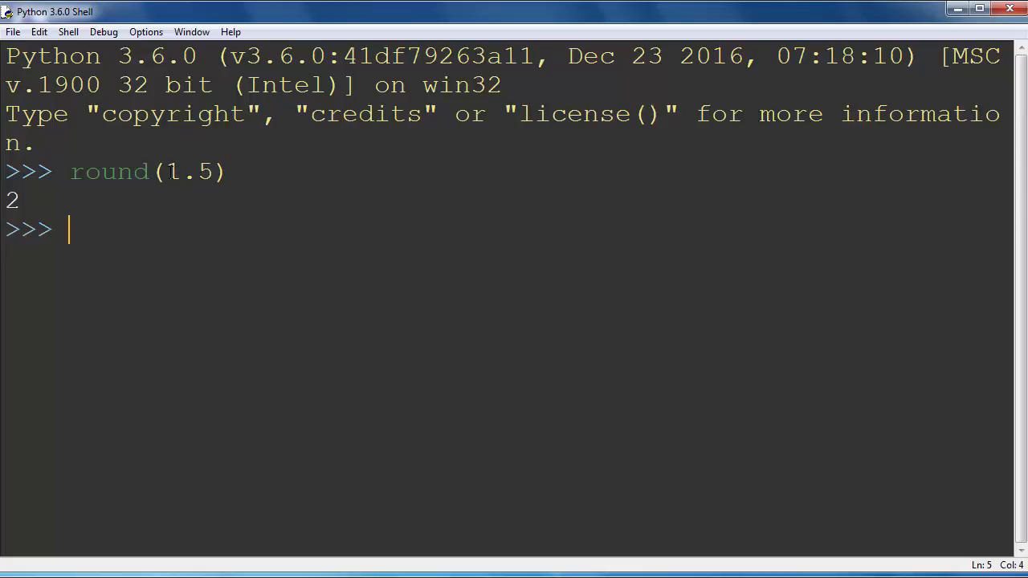
double_click(187, 171)
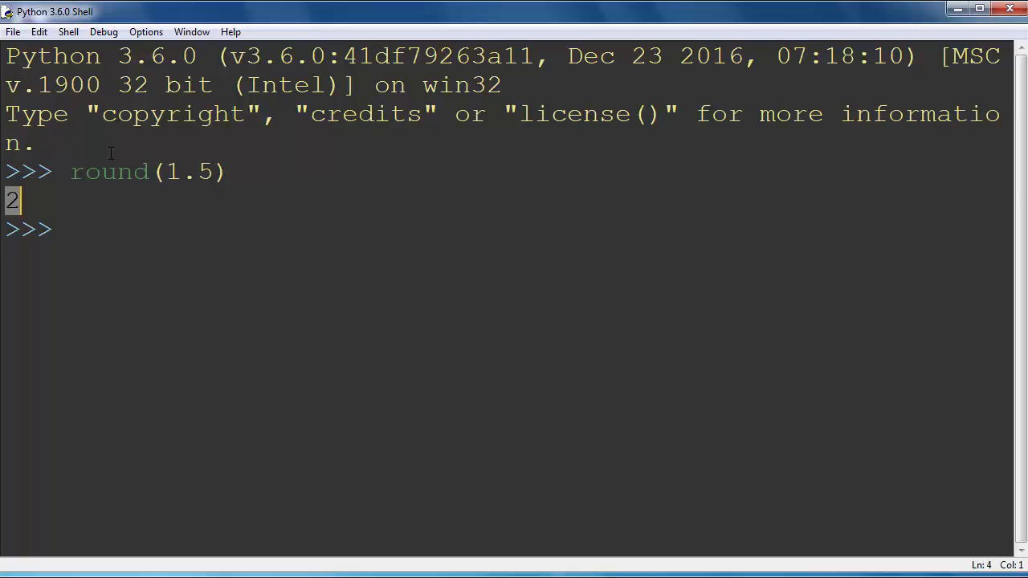
Step: Run round(1.49) at the new prompt and highlight the returned 1
text(rou)
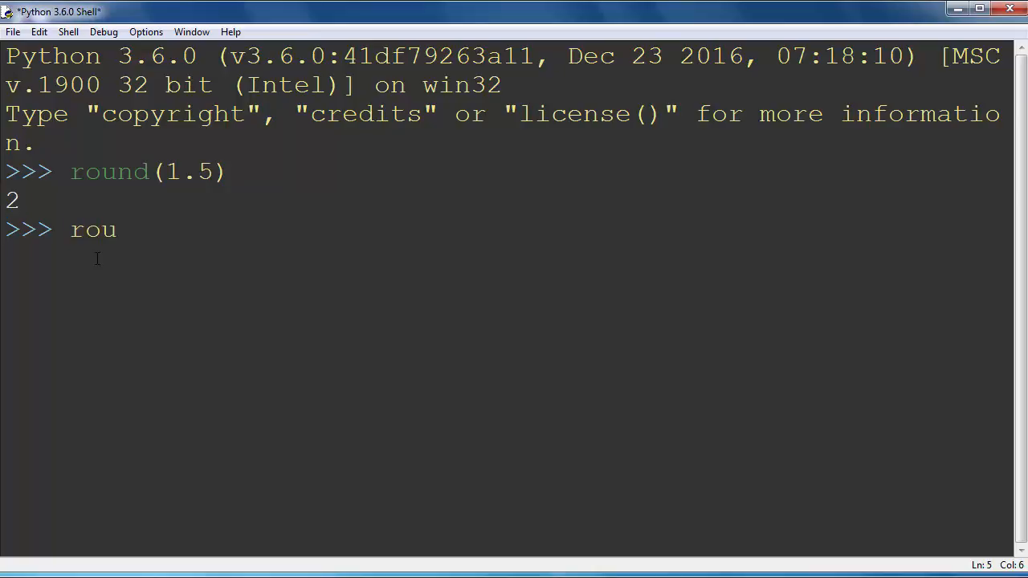
text(nd(1.4)
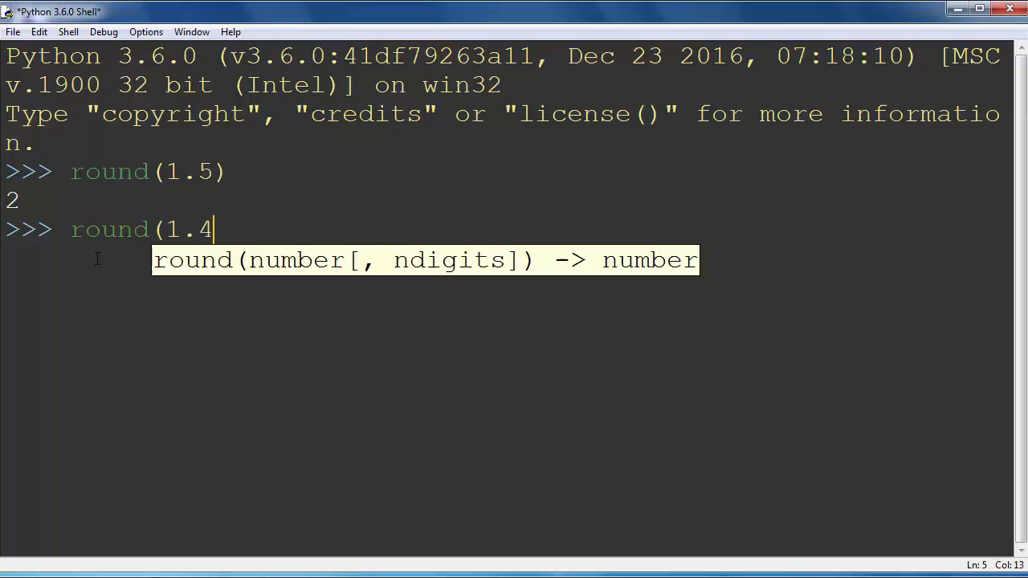
text(9))
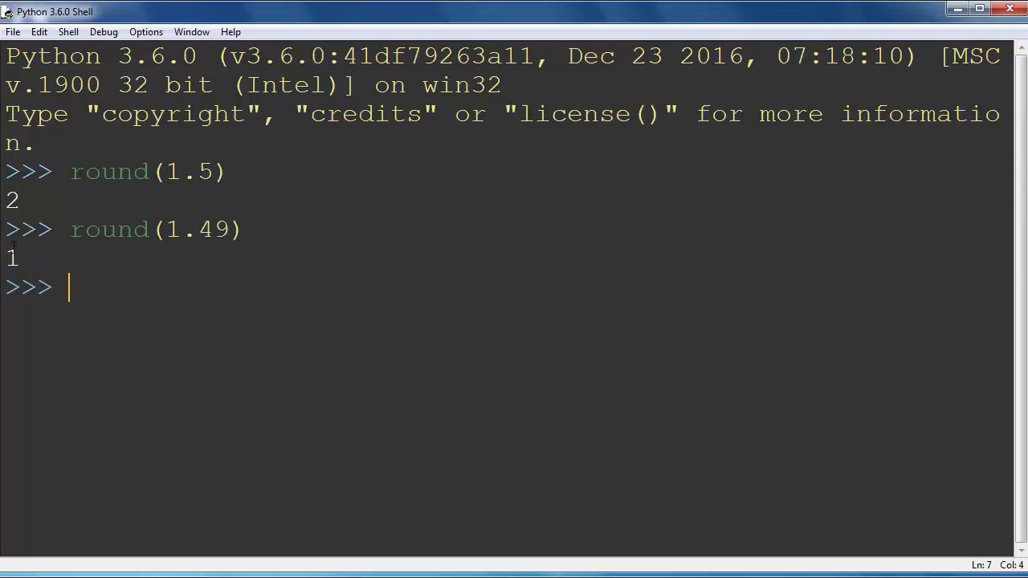
double_click(12, 258)
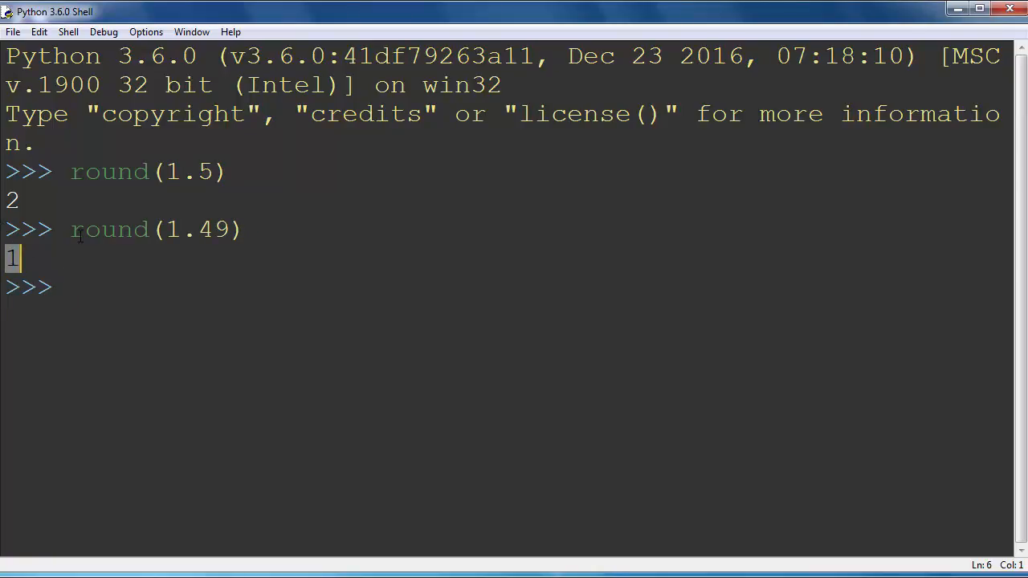
mouse_move(364, 431)
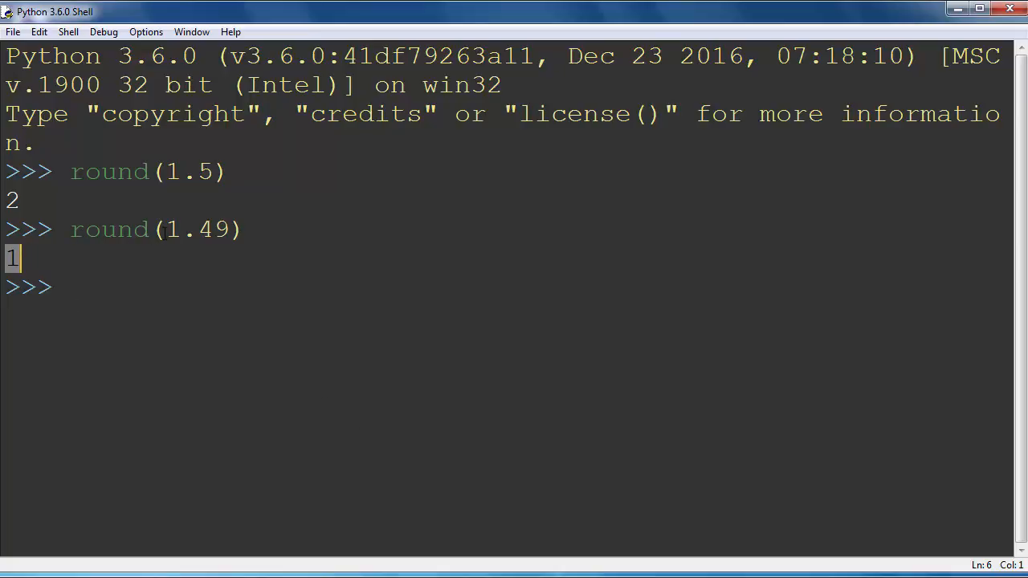
double_click(196, 230)
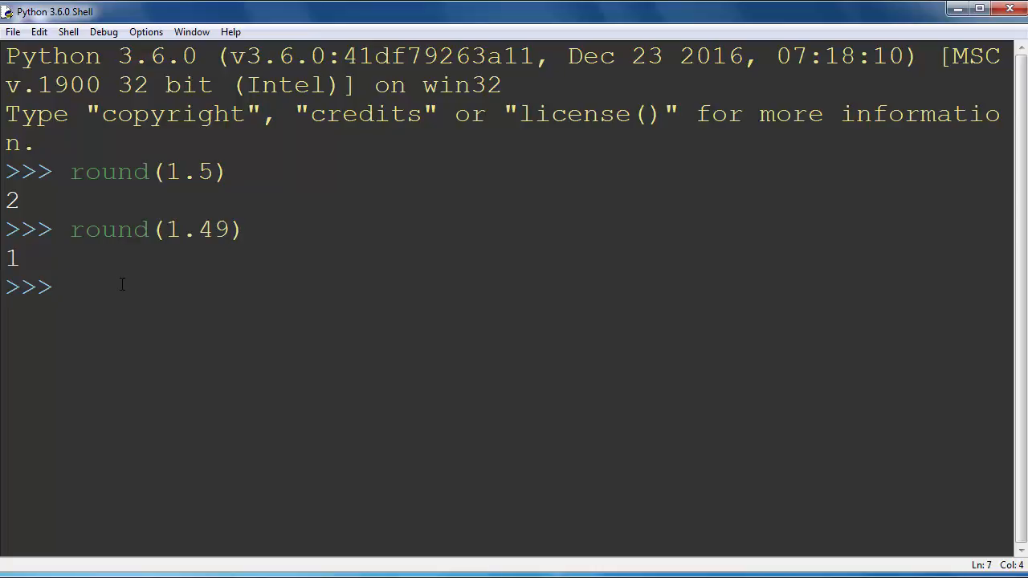
Step: Assign x = 0.79 at the prompt
text(x =)
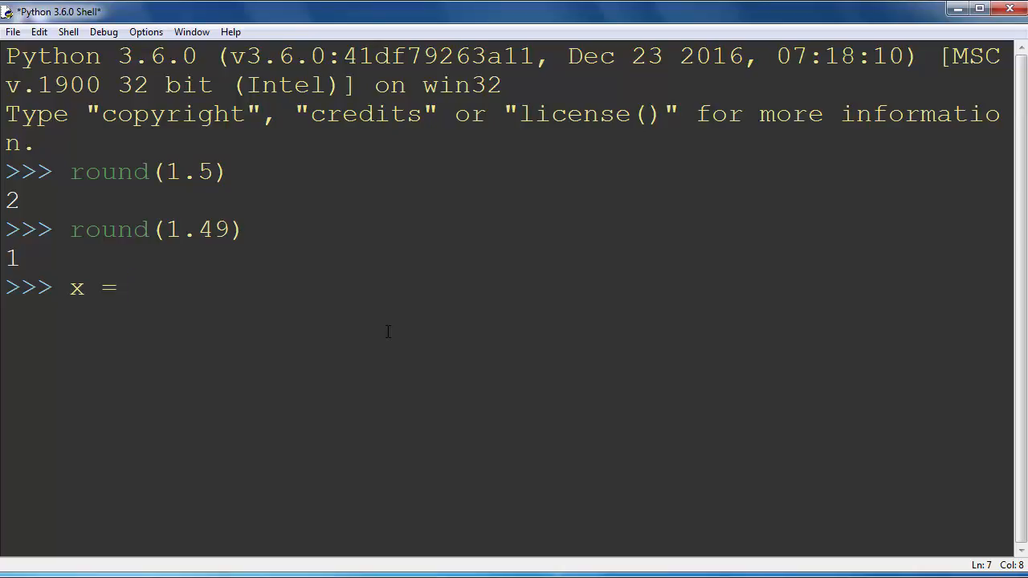
text(0)
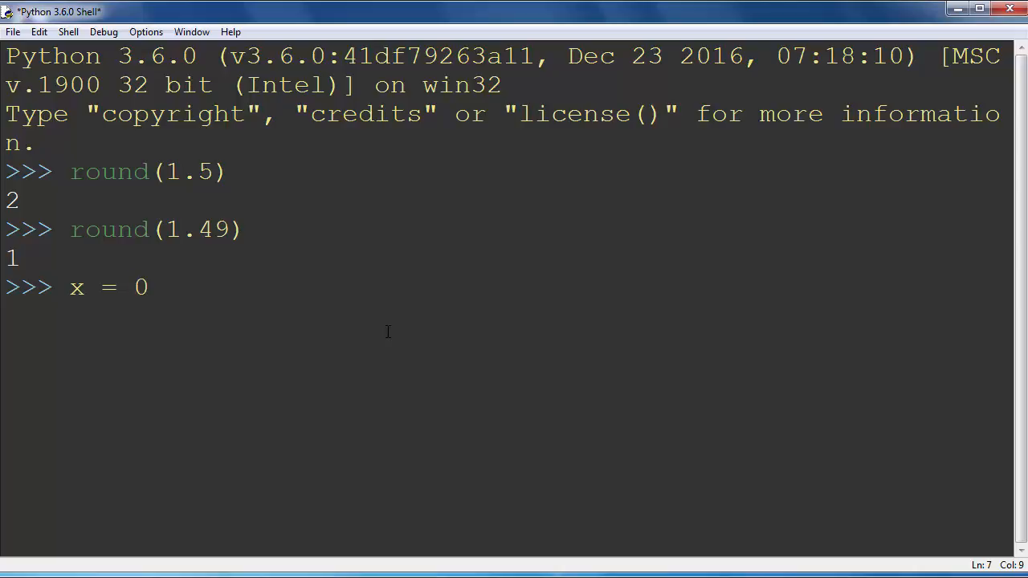
text(.79)
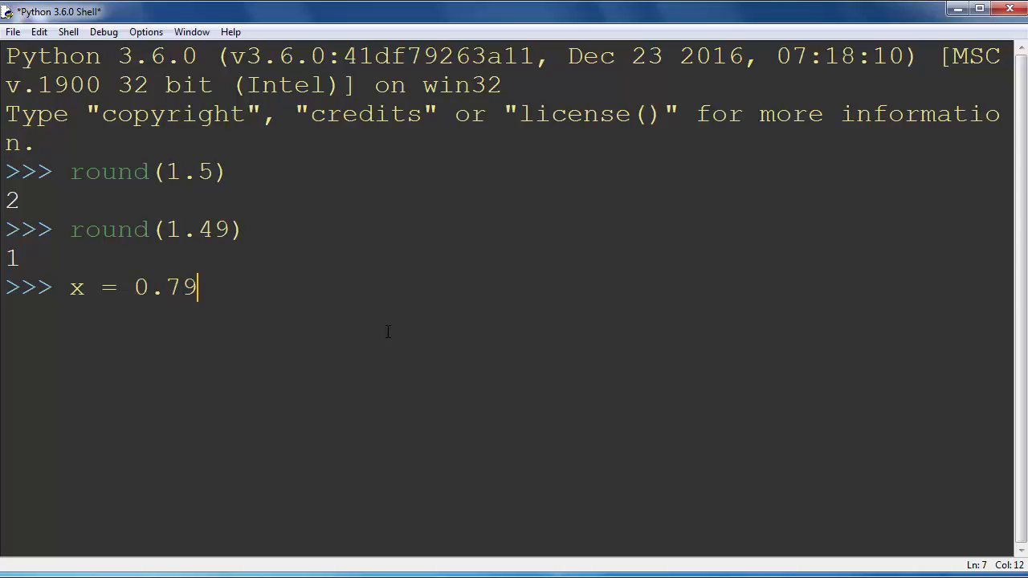
Step: Run round(x), which returns 1, and highlight the assigned 0.79
text(ro)
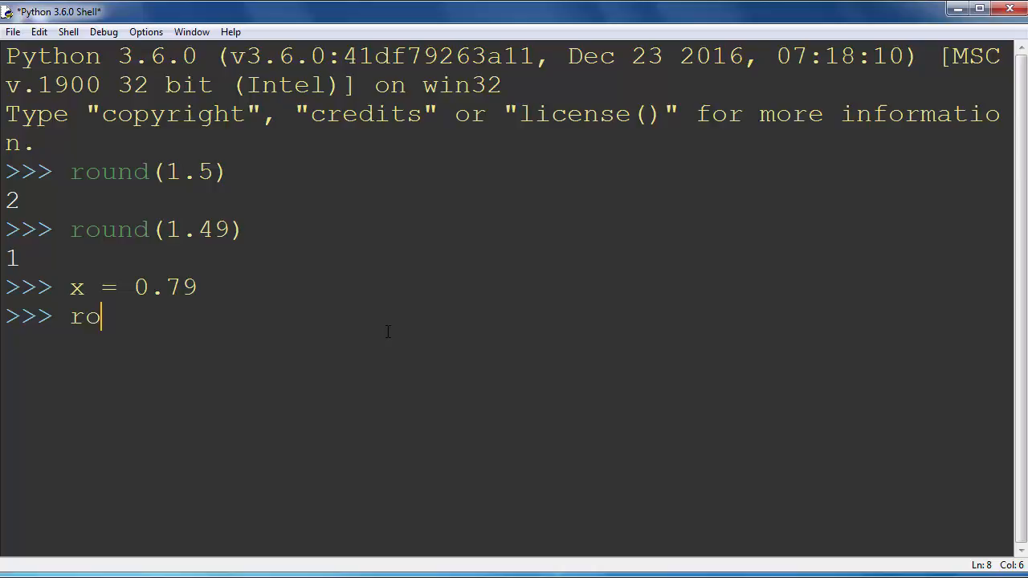
text(und(x))
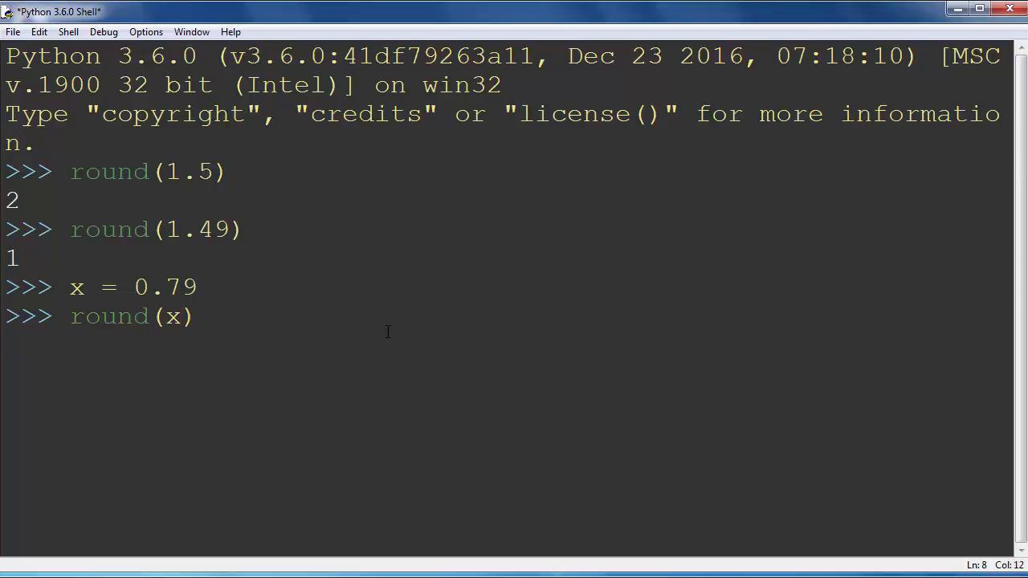
double_click(172, 316)
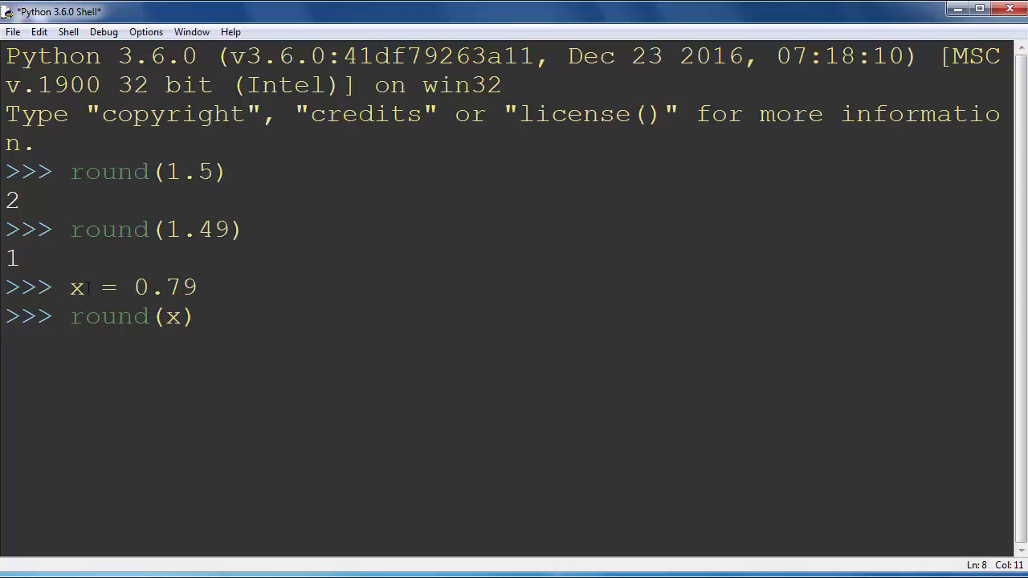
double_click(173, 315)
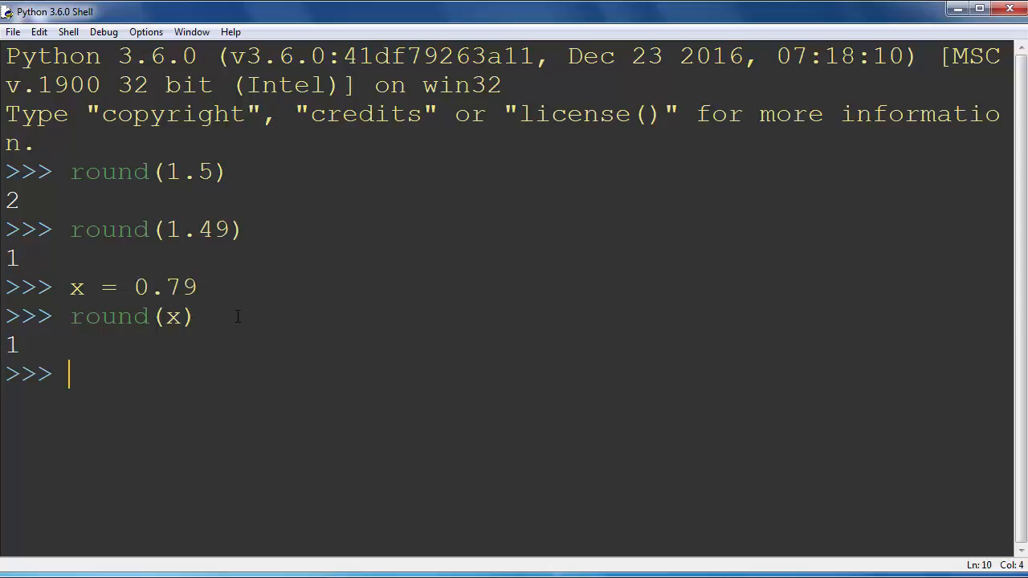
double_click(166, 286)
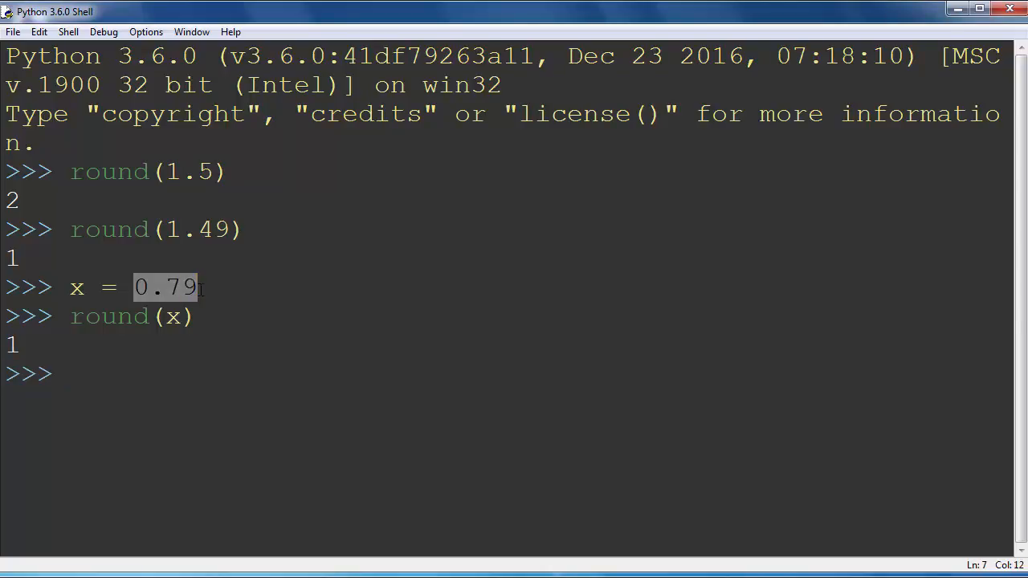